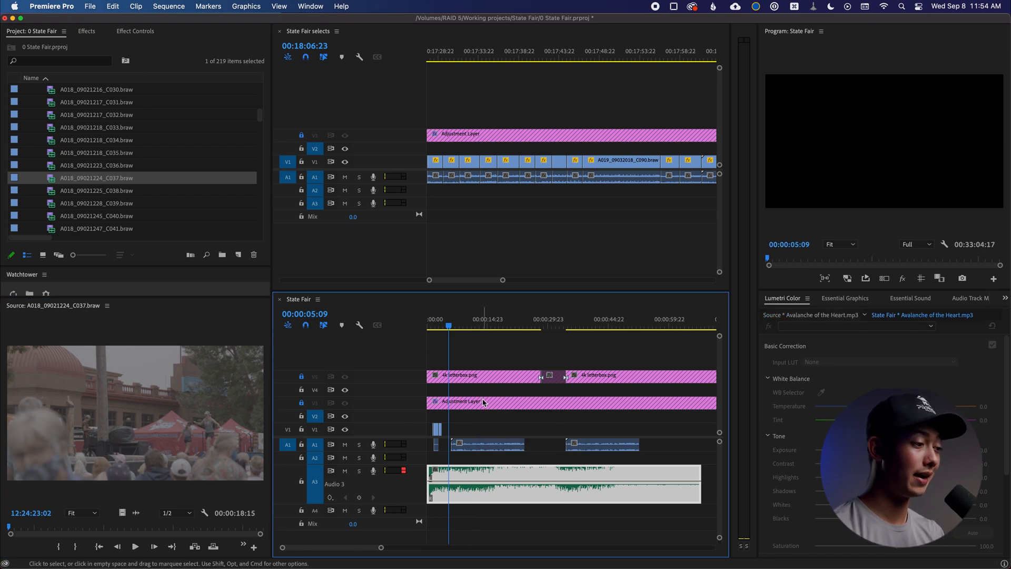
# Step: Focus the Source Monitor so Lumetri Color targets clip A018_09021224_C037.braw
pyautogui.click(487, 445)
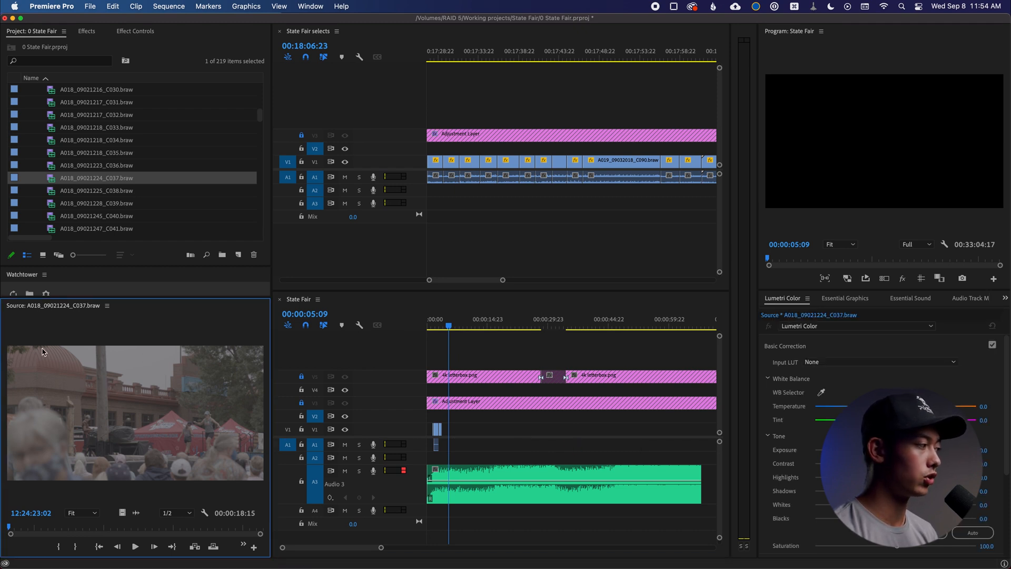
# Step: Close A018_09021224_C037.braw in the Source Monitor, then reload it from the Project panel
pyautogui.click(107, 305)
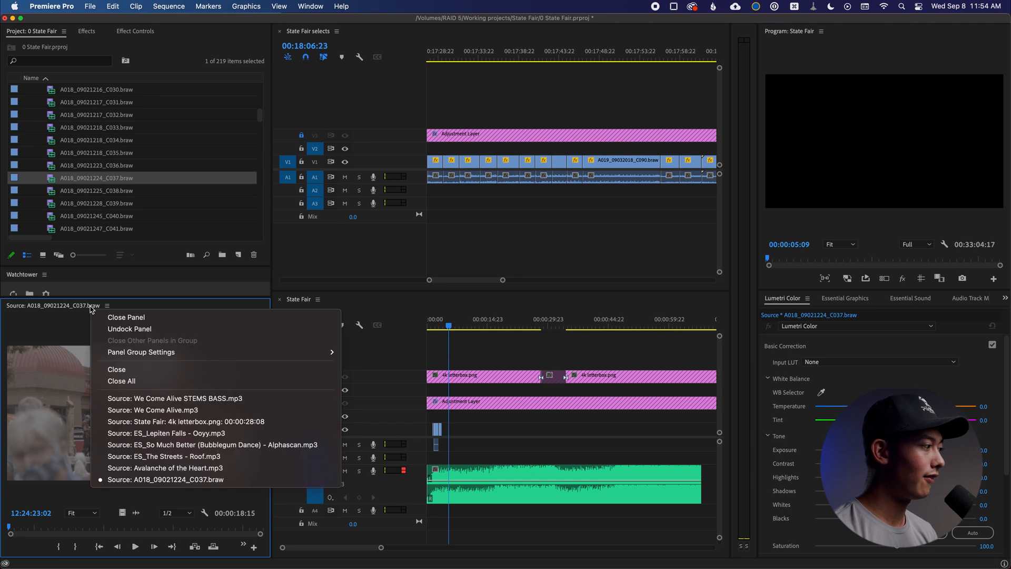
pyautogui.moveTo(143, 369)
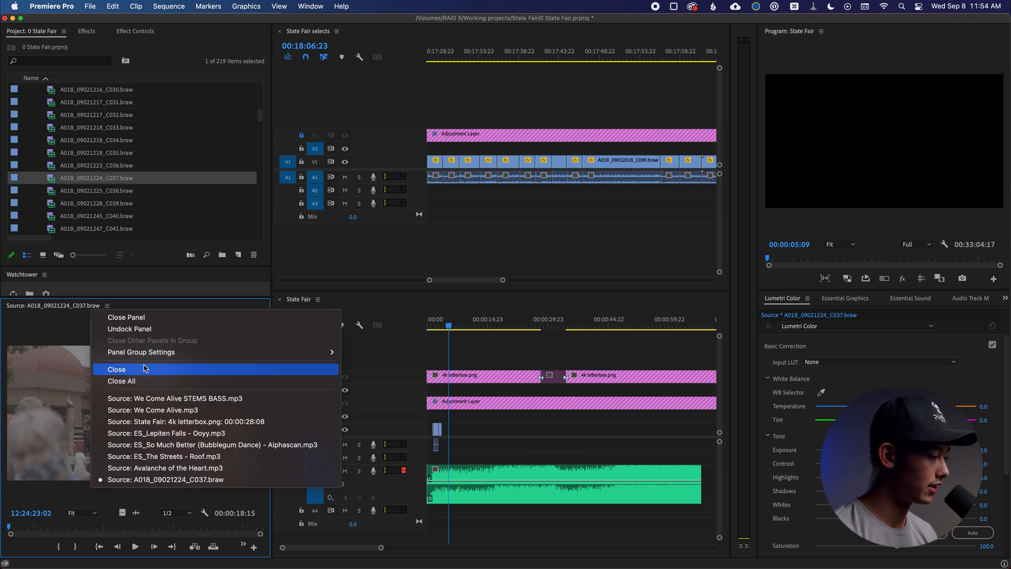
pyautogui.click(116, 369)
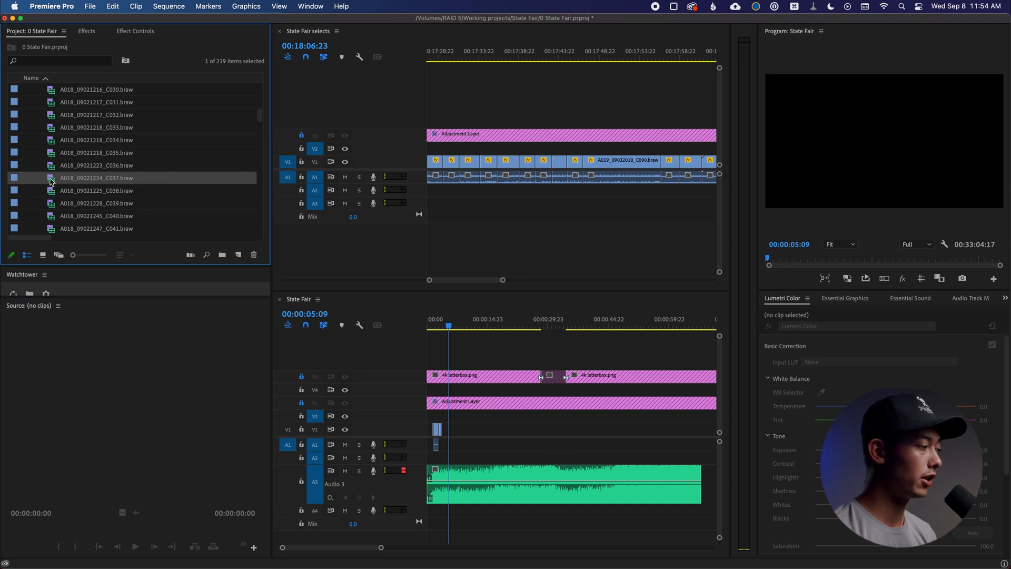
pyautogui.doubleClick(97, 178)
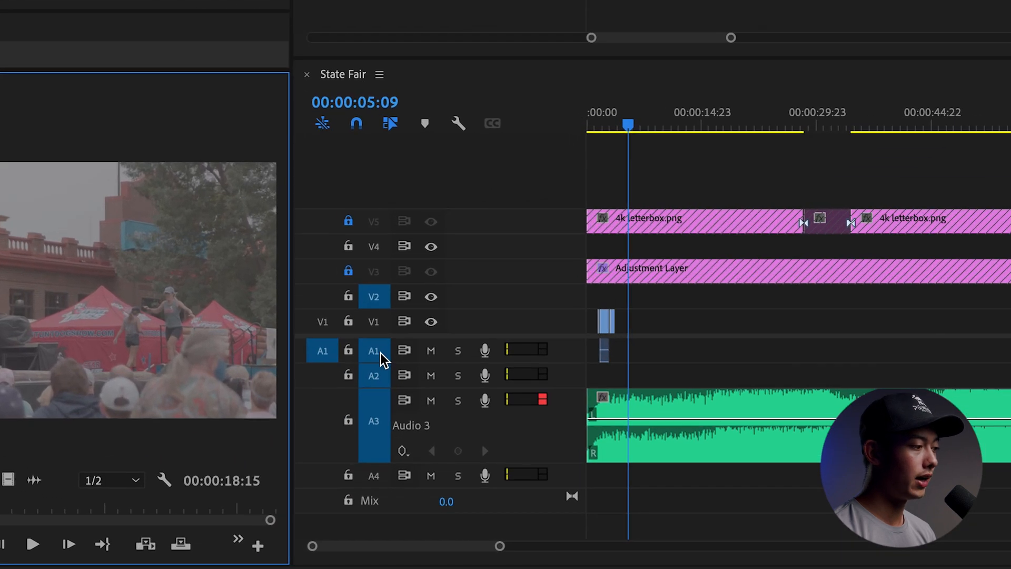
pyautogui.moveTo(348, 350)
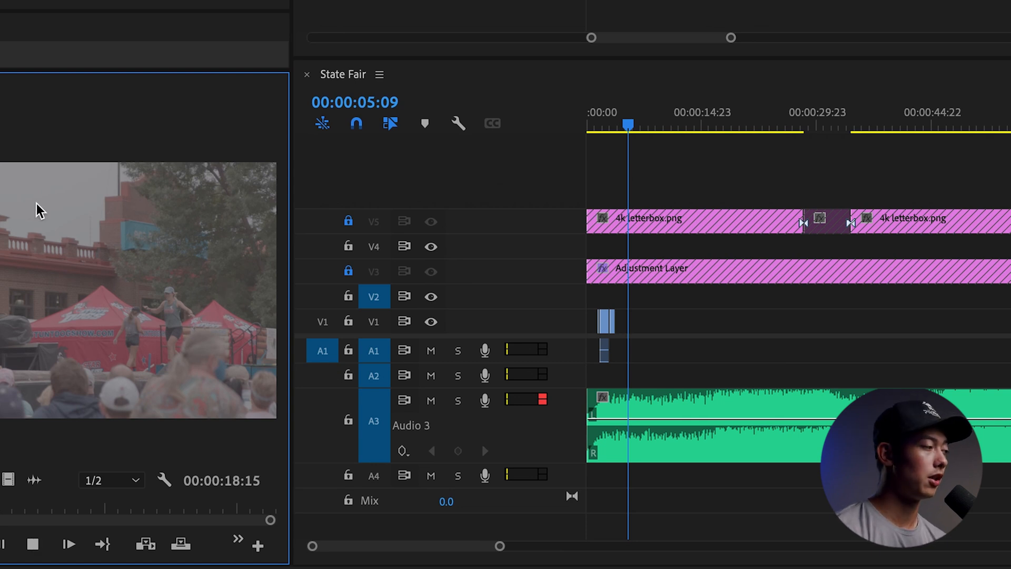
pyautogui.rightClick(38, 209)
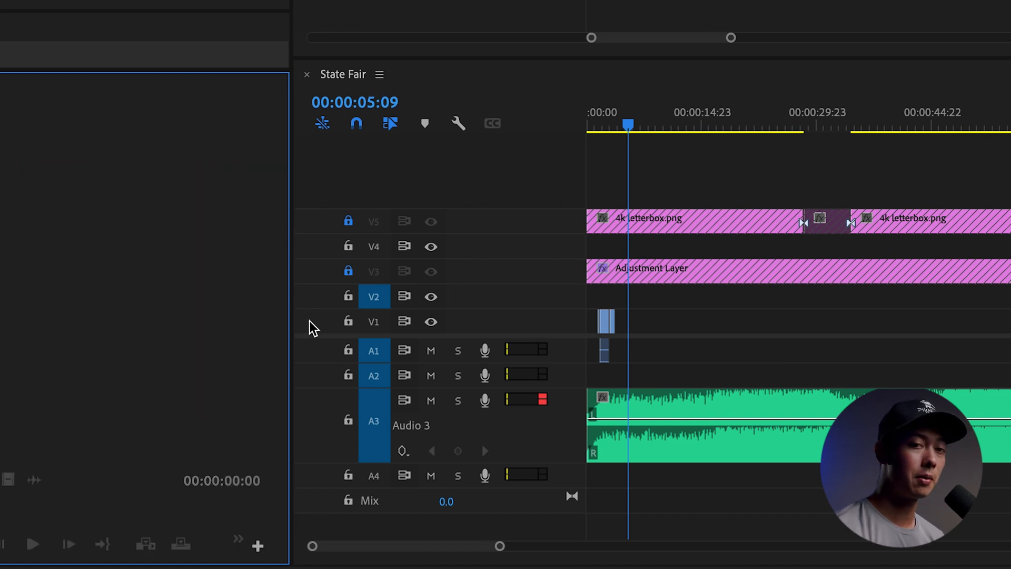
pyautogui.moveTo(278, 332)
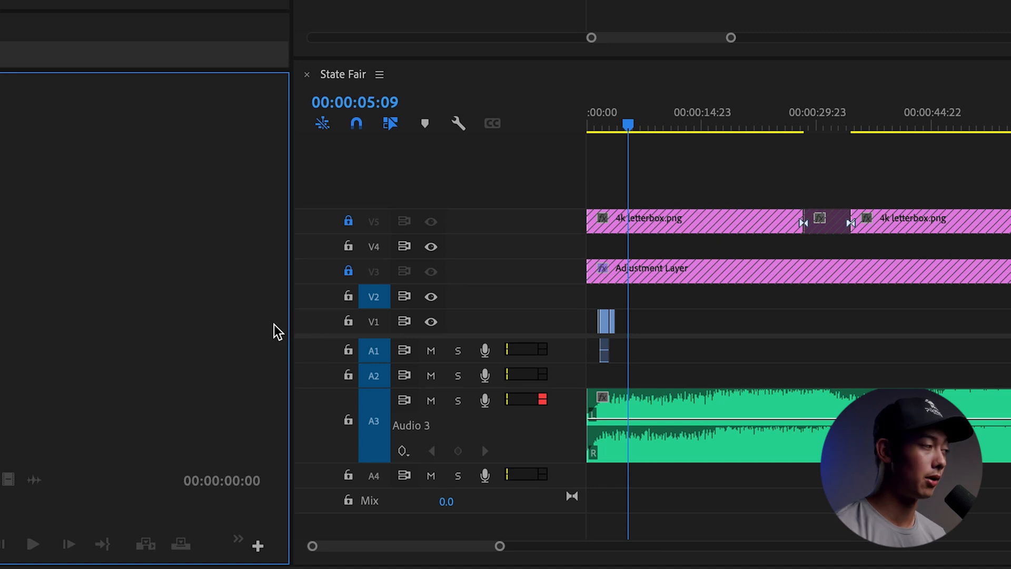